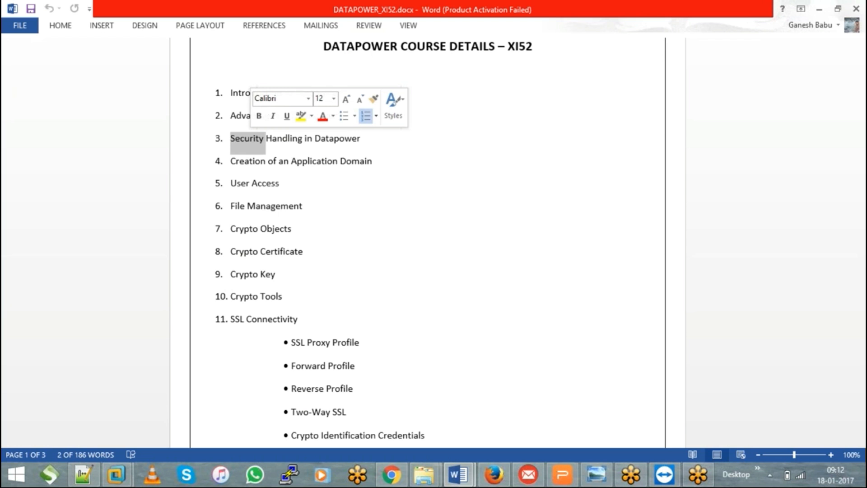
Pick out the words Application in topic 4 and Management in topic 6
double_click(314, 161)
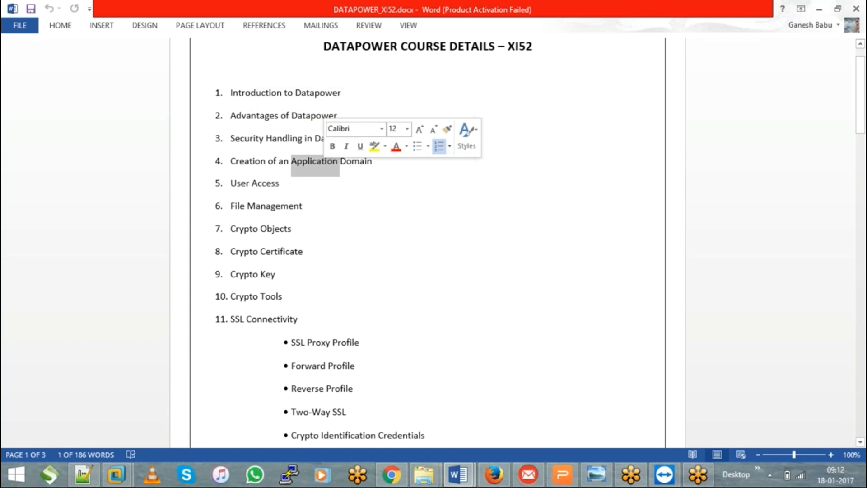
mouse_move(283, 186)
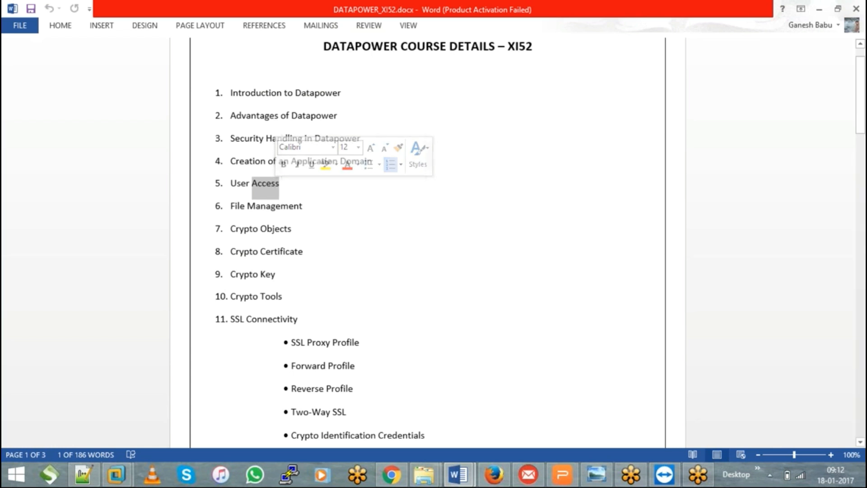
double_click(266, 206)
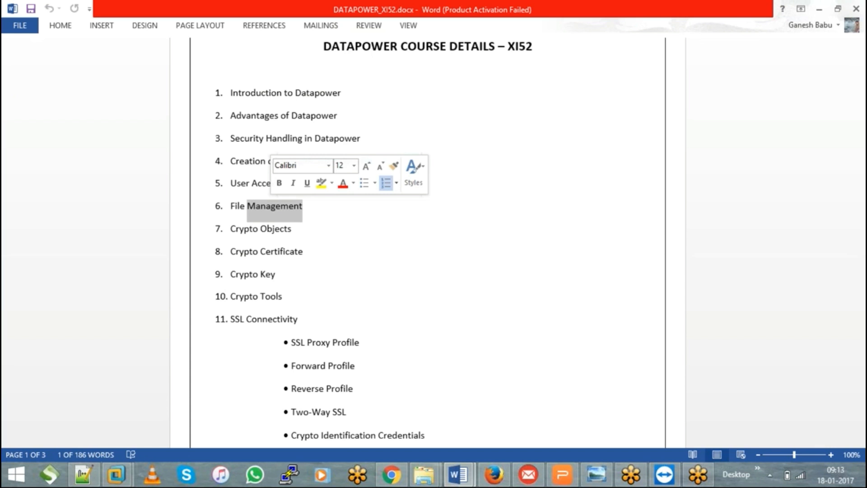
mouse_move(274, 226)
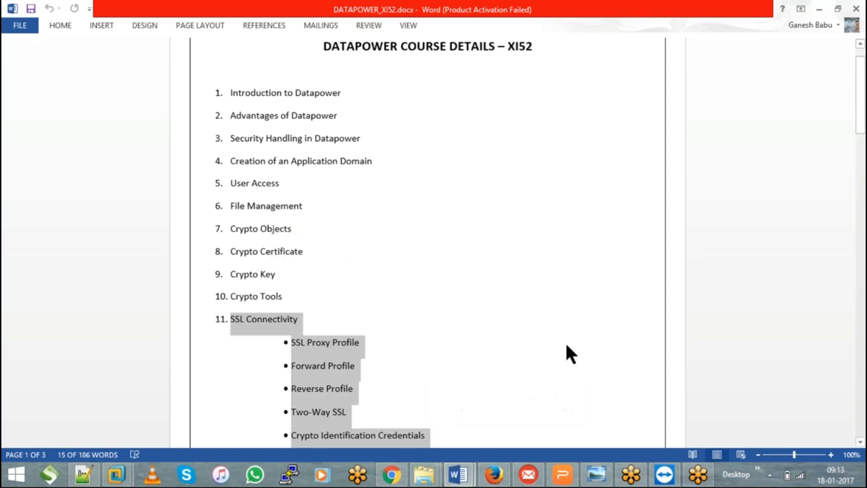
Scroll the outline down to page 2, topics 12–17 including XSD and Processing Actions
scroll(down, 3)
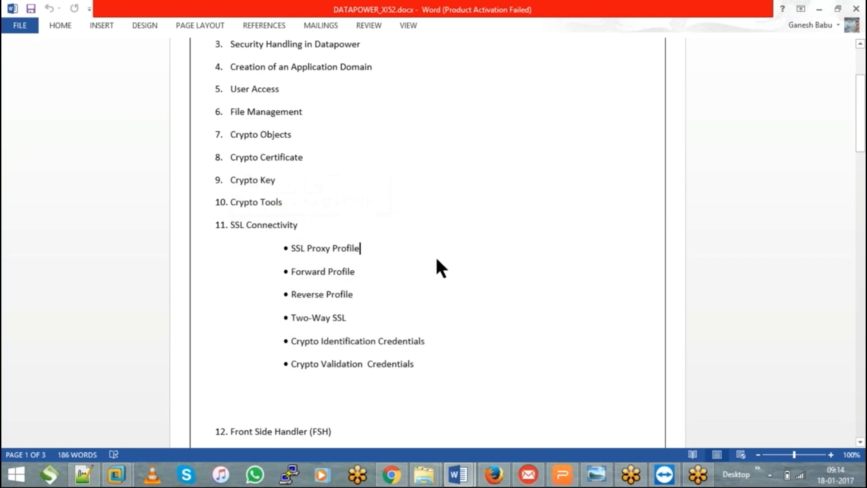
scroll(down, 3)
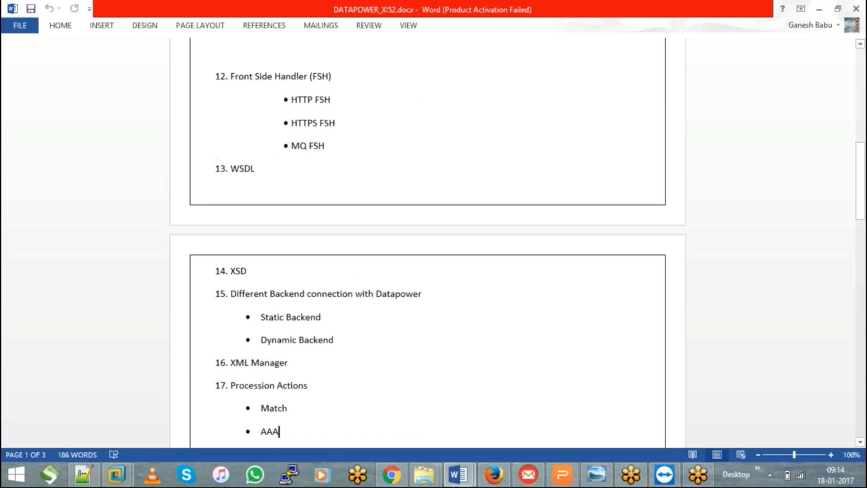
scroll(down, 3)
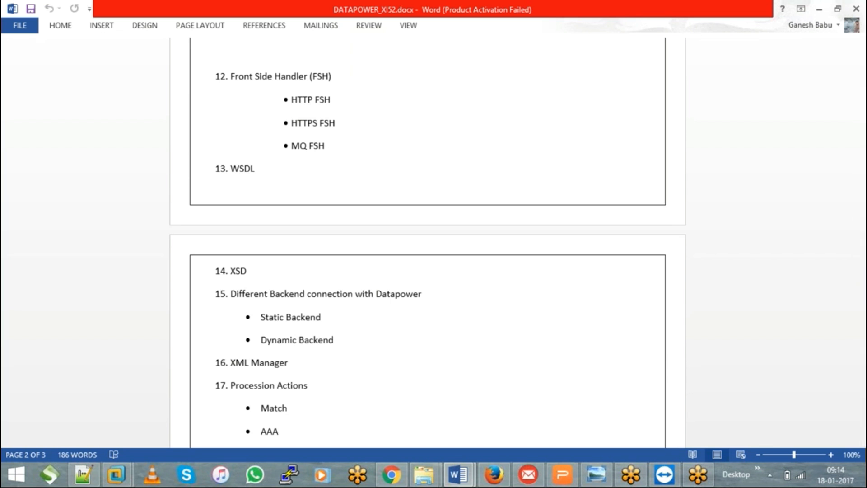
click(280, 431)
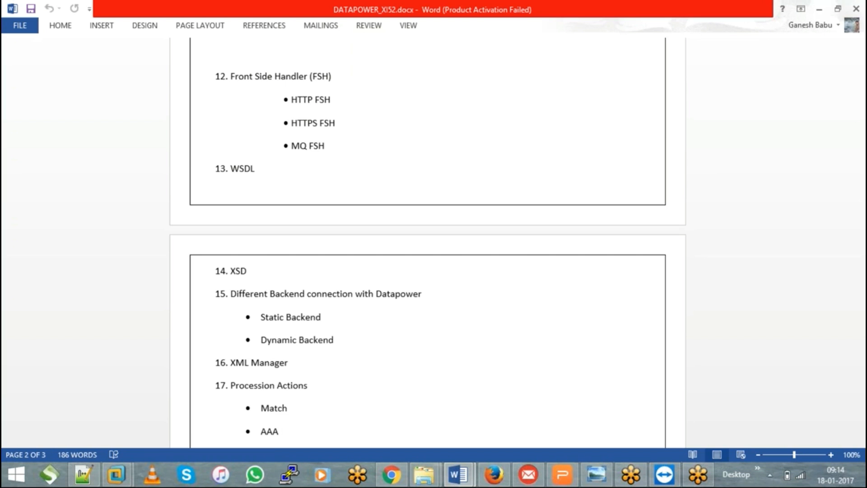
click(280, 432)
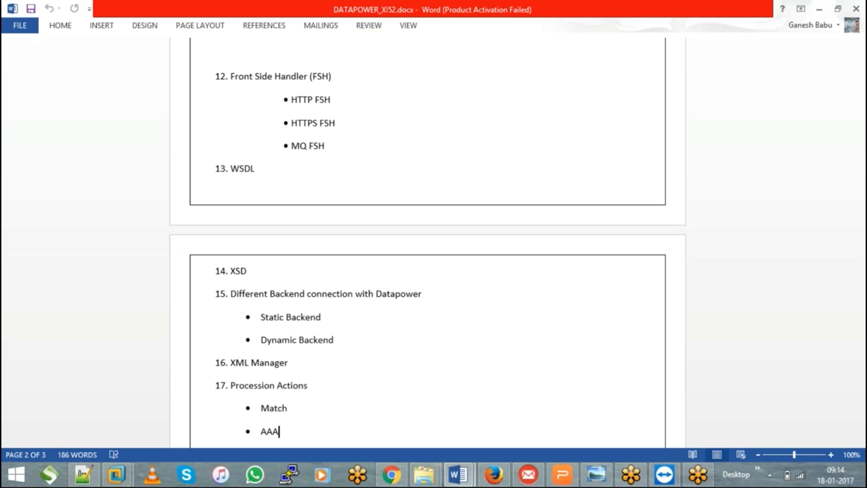
Scroll to the last page, topics up to 34 XML-Management Interface, and pick out Backup in topic 31
scroll(down, 3)
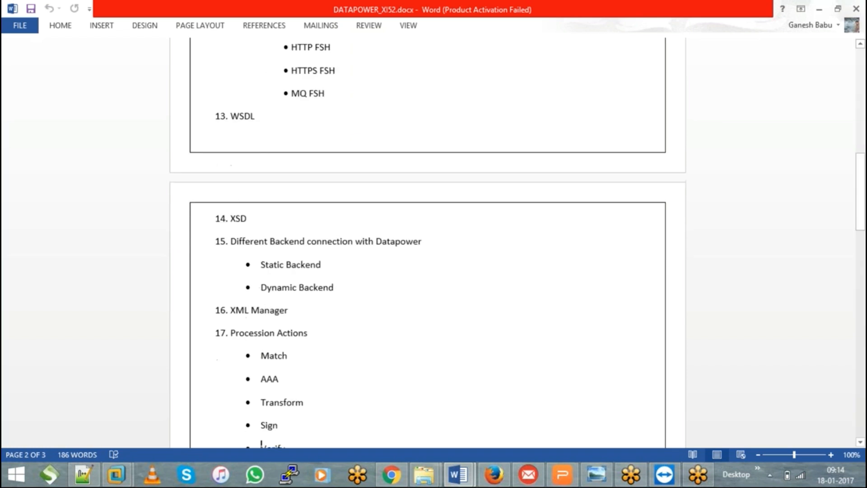
scroll(down, 3)
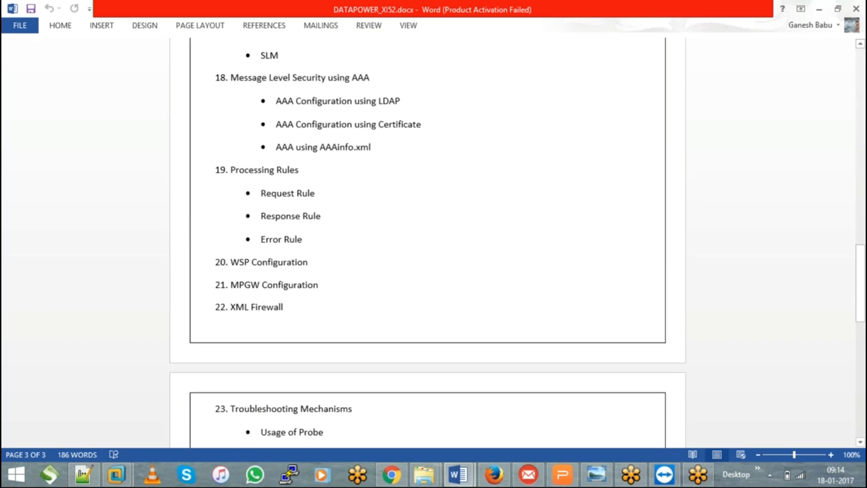
scroll(down, 3)
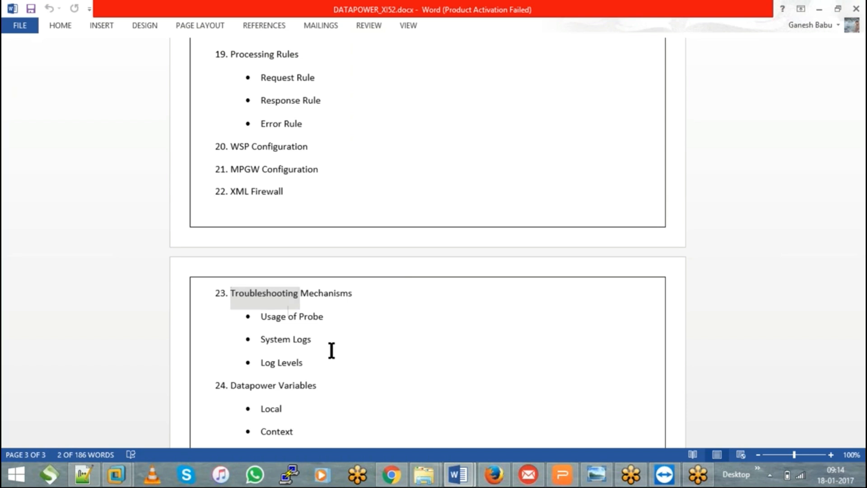
scroll(down, 3)
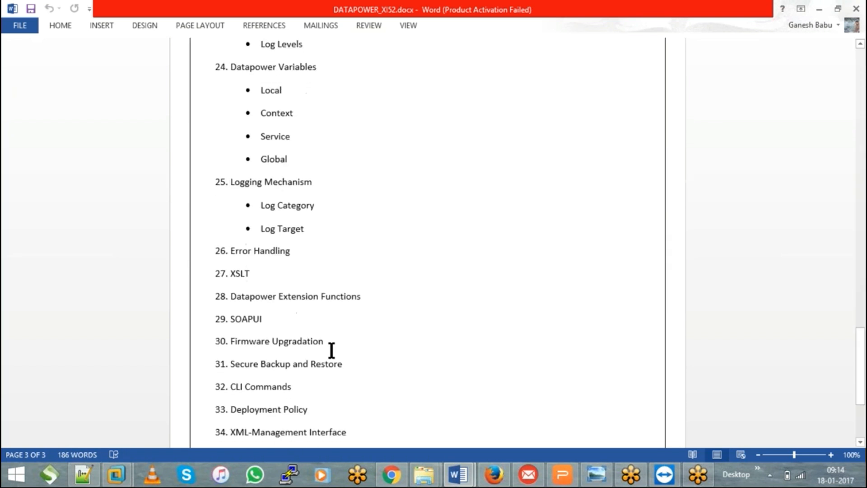
scroll(down, 3)
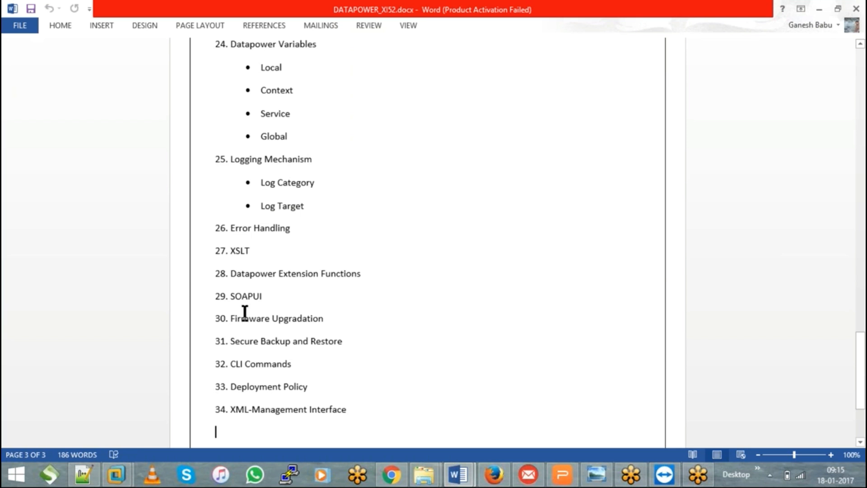
double_click(245, 318)
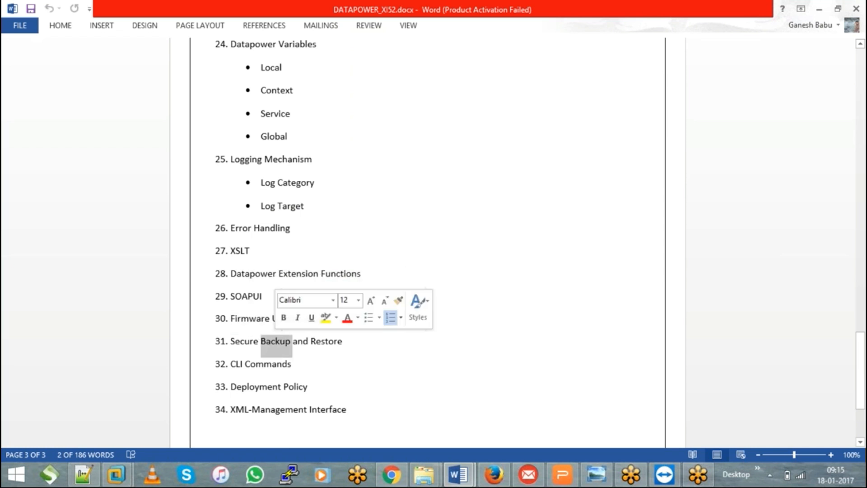
Switch from Word to the DataPower WebGUI Control Panel in the DP_Training domain
click(576, 370)
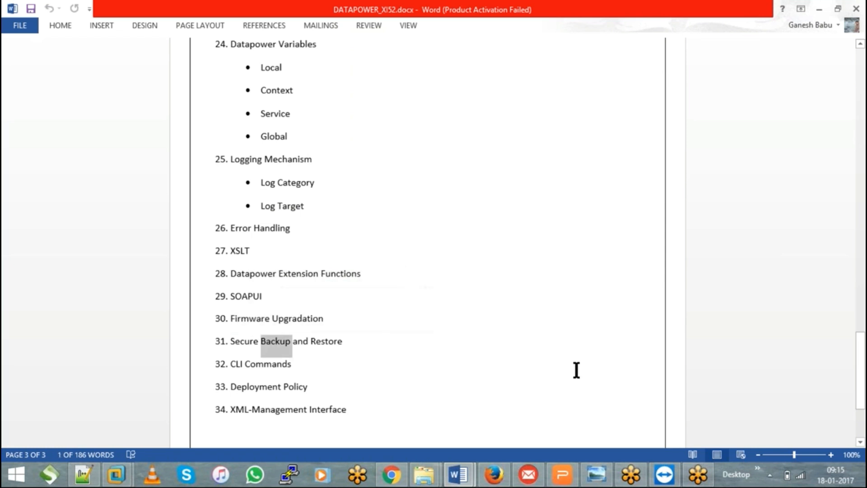
click(391, 475)
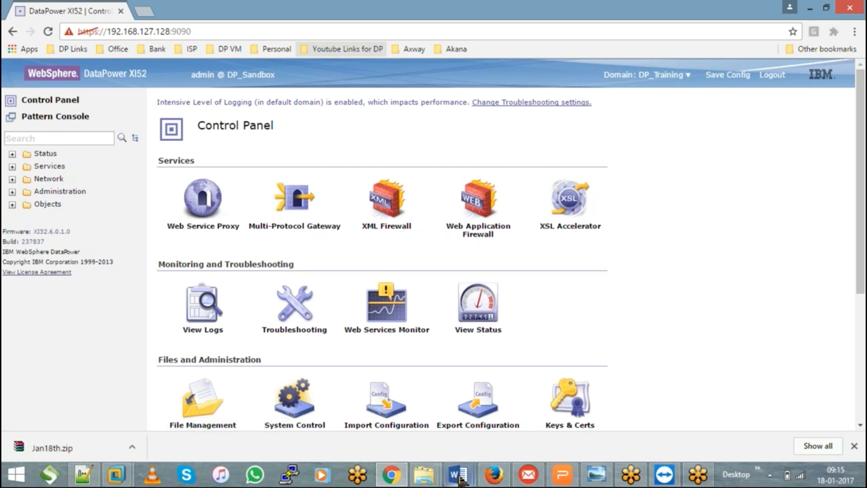
Switch back from the WebGUI to the open Word documents
click(456, 474)
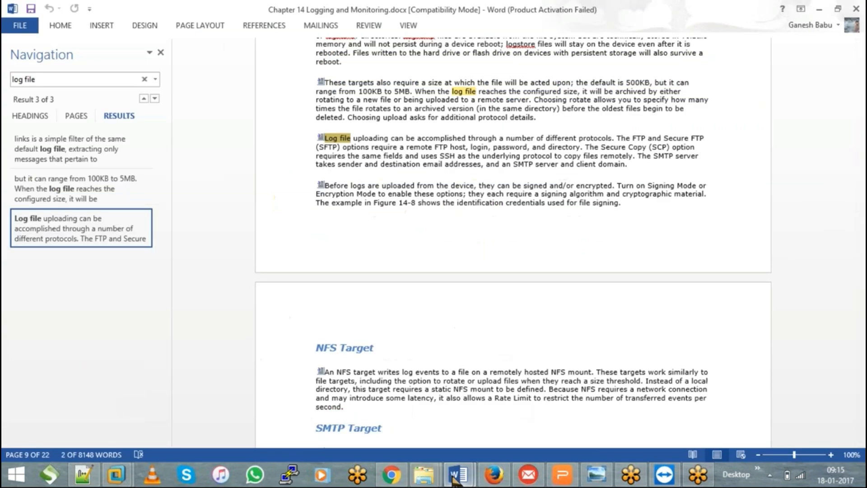
Return to DATAPOWER_XI52.docx and scroll up to the title and topics 1–11
click(457, 474)
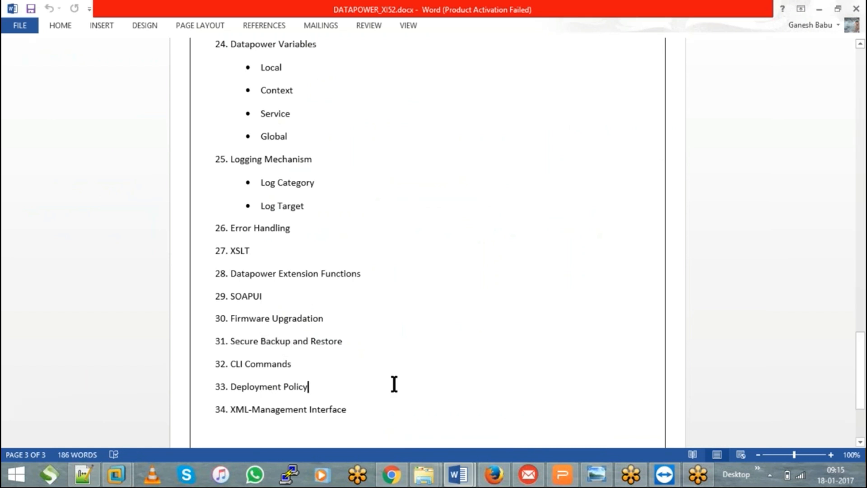
click(303, 159)
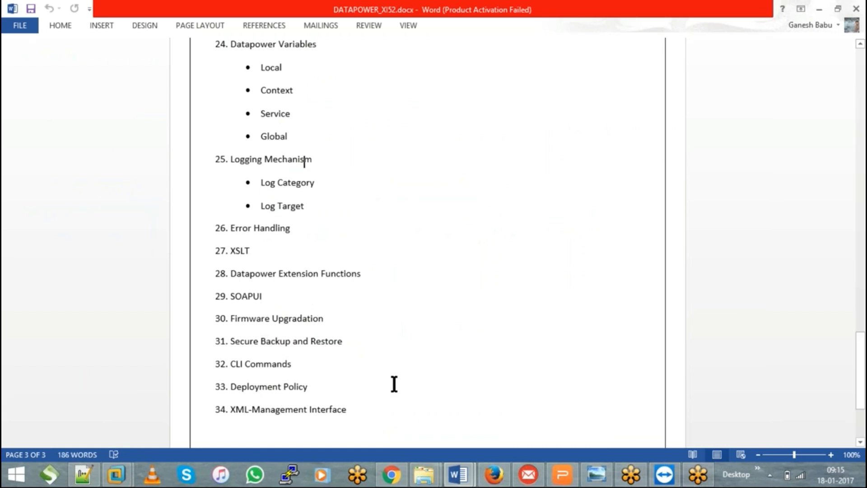
scroll(up, 3)
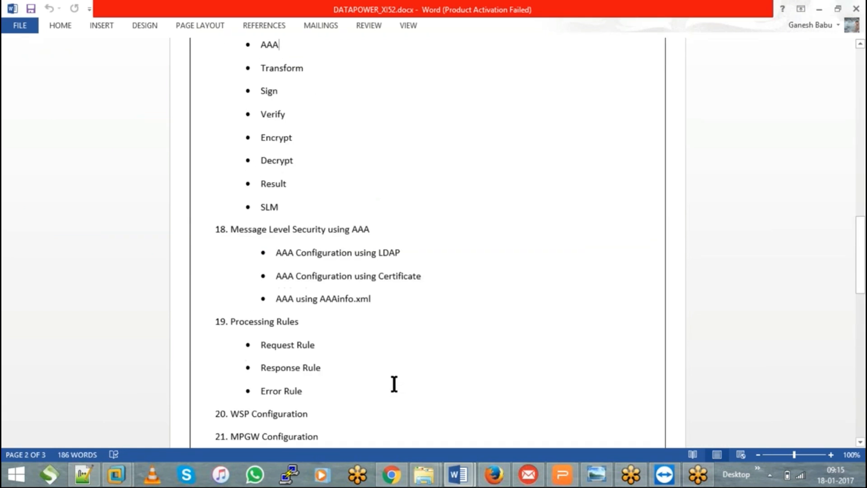
scroll(up, 3)
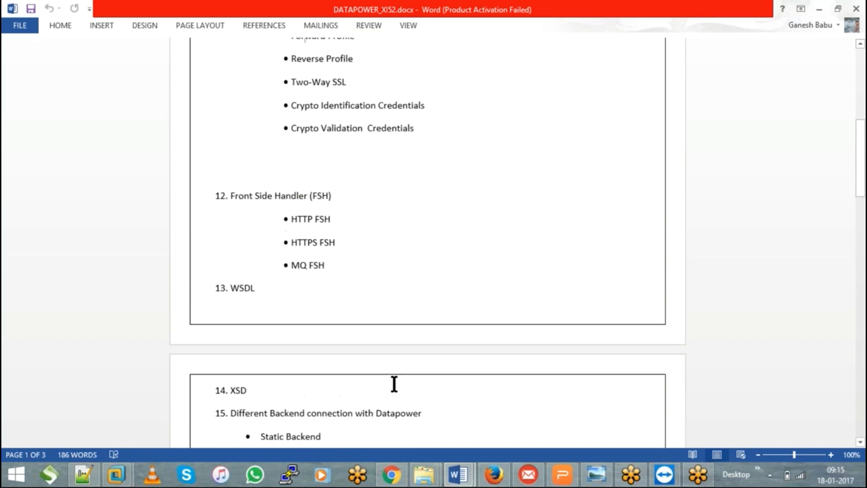
scroll(up, 3)
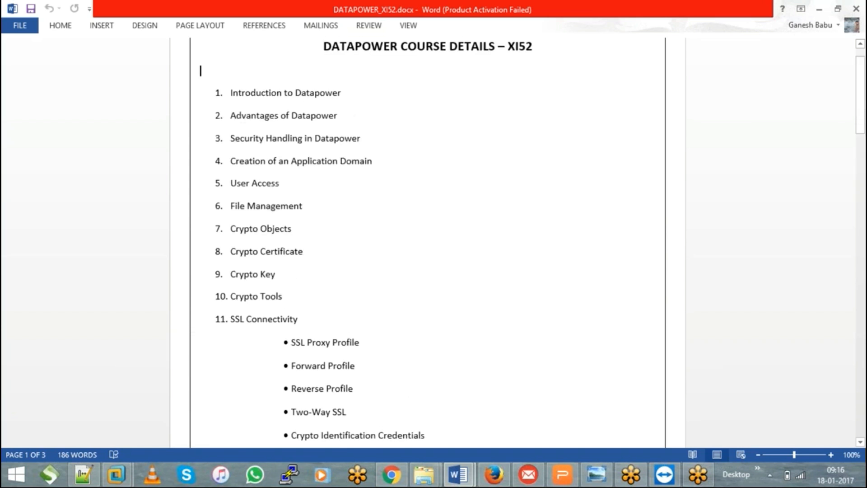
Scroll the outline back down to the last page, topics 24–34
scroll(down, 3)
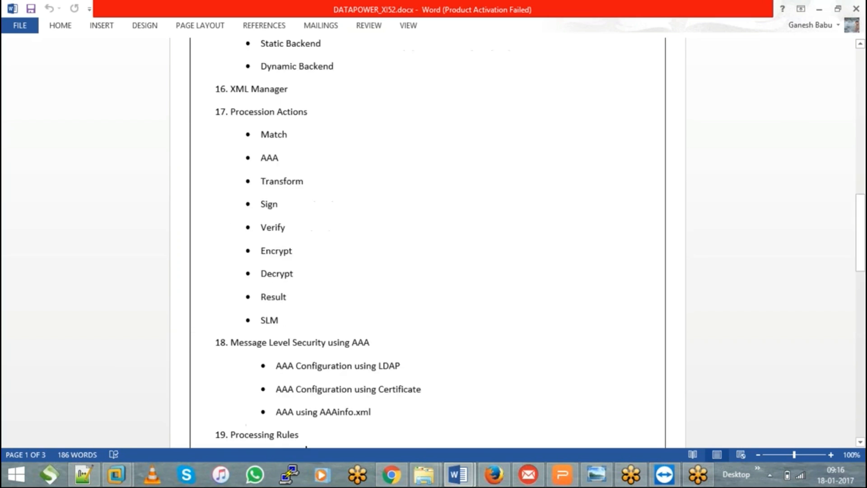
scroll(down, 3)
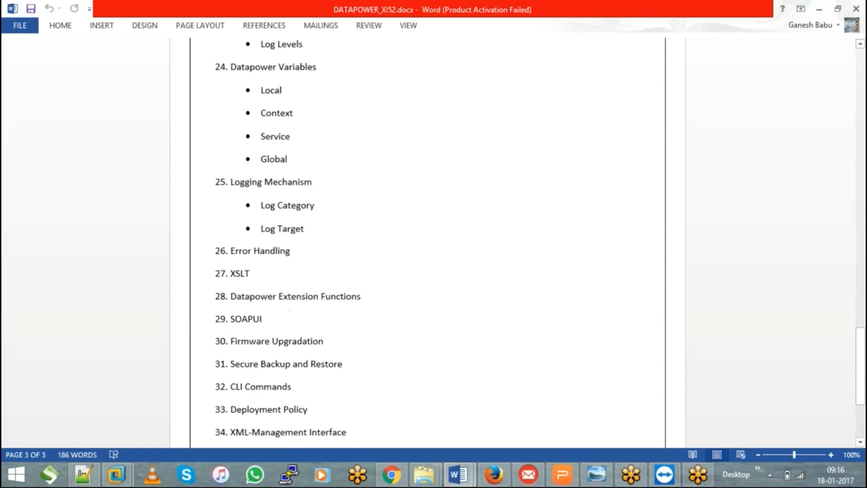
click(304, 432)
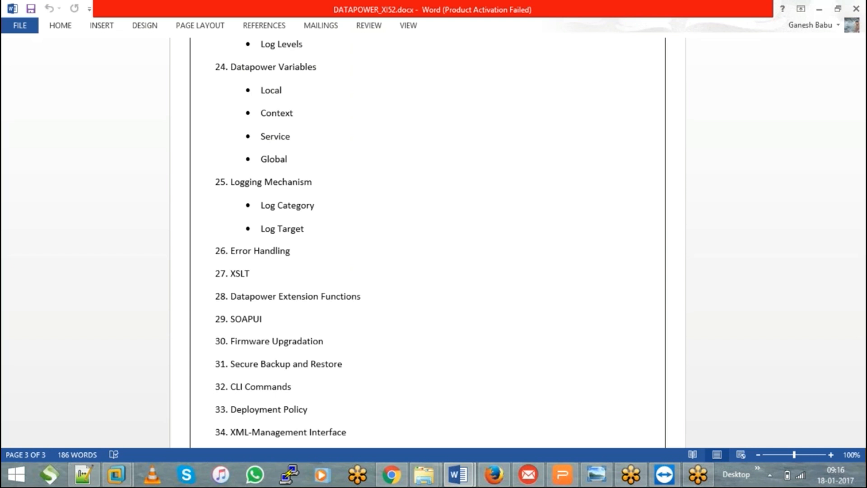
click(306, 432)
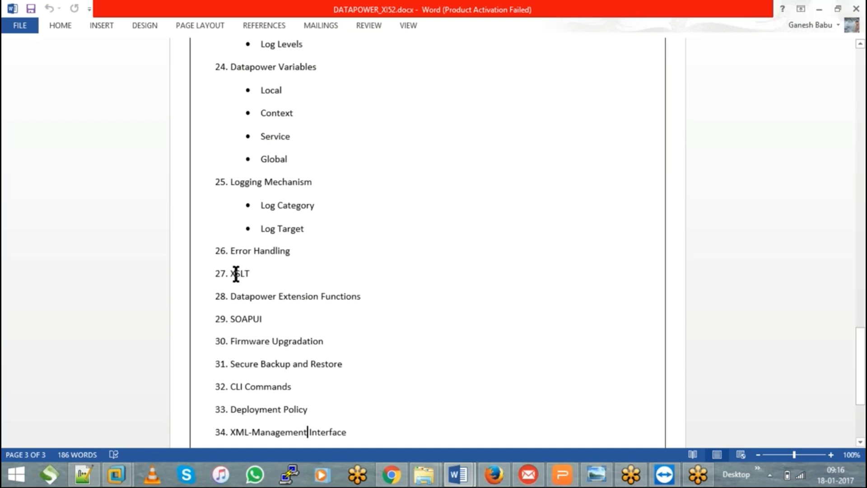
Pick out the topic XSLT, then the topic SOAPUI in topic 29
double_click(238, 273)
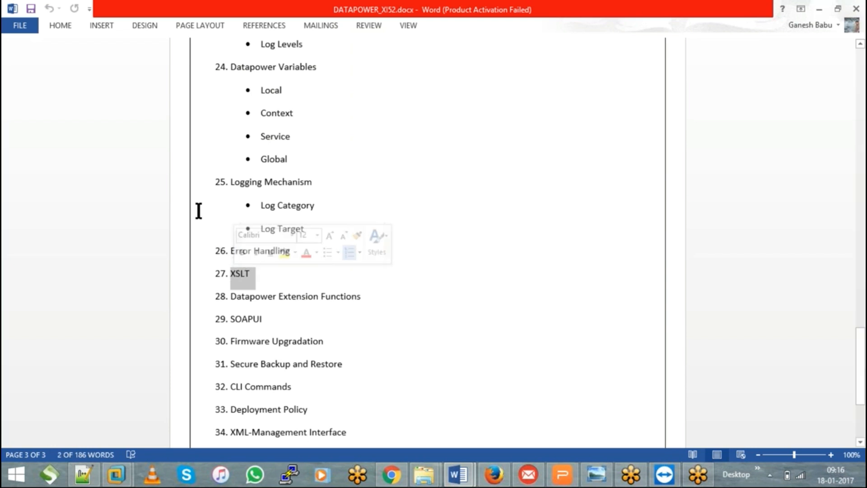
click(263, 205)
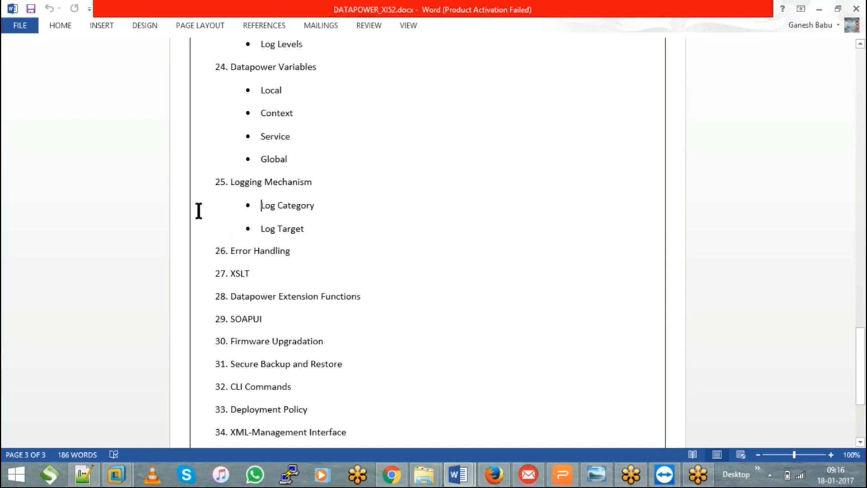
double_click(246, 318)
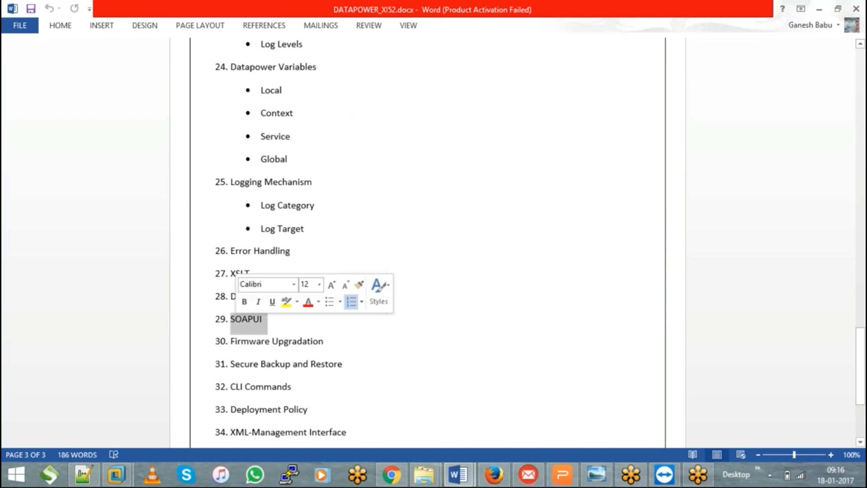